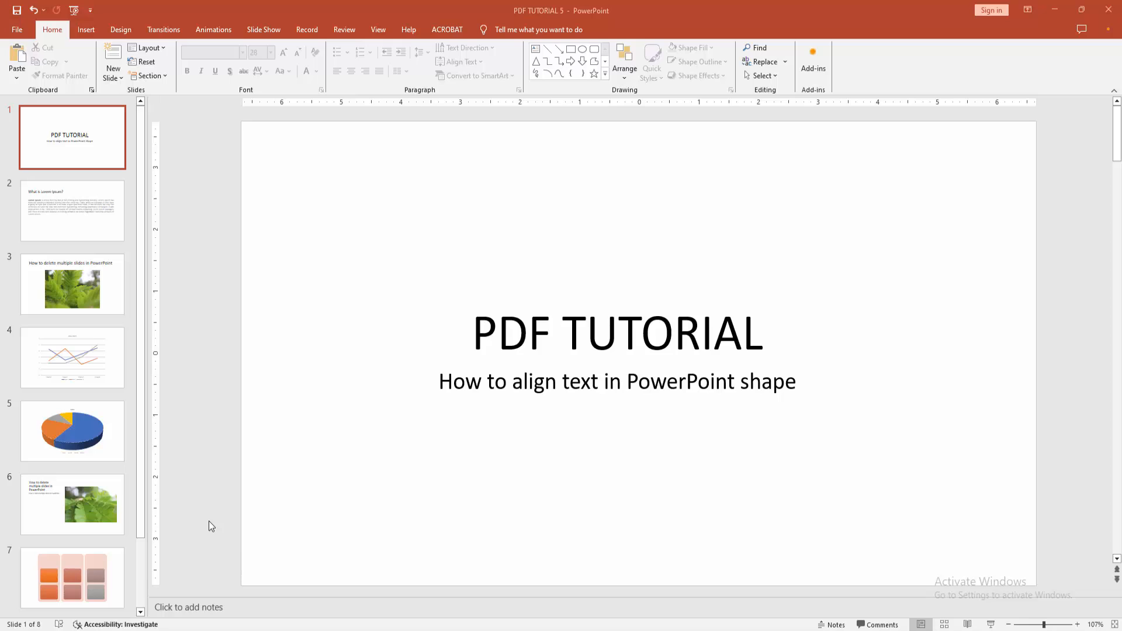
{"action": "mouse_move", "coordinate": [175, 351]}
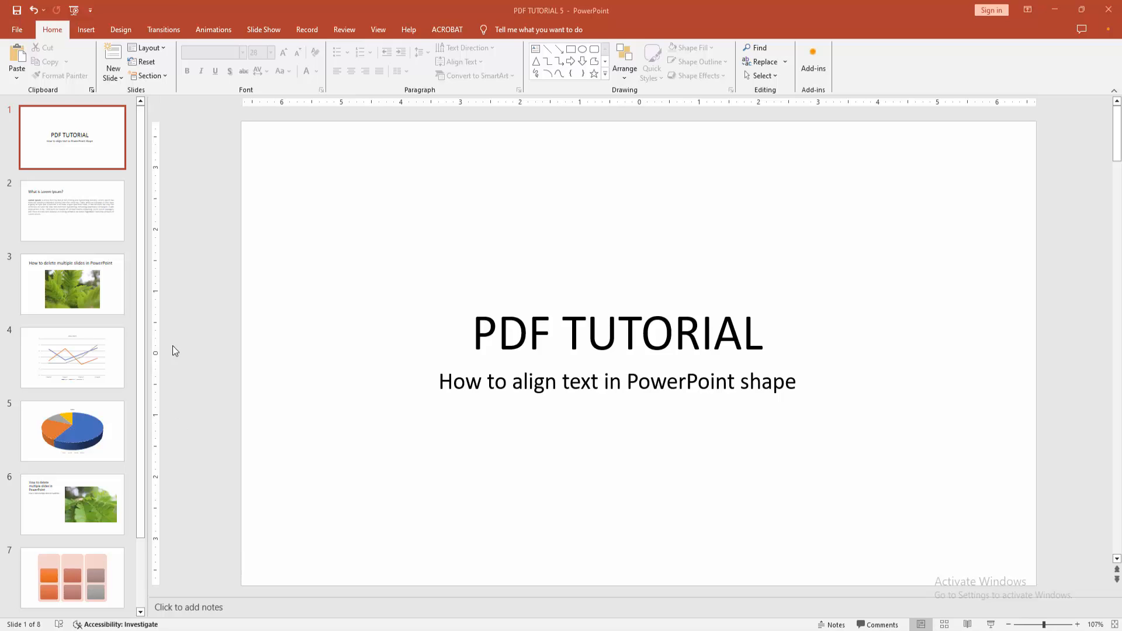
{"action": "mouse_move", "coordinate": [115, 82]}
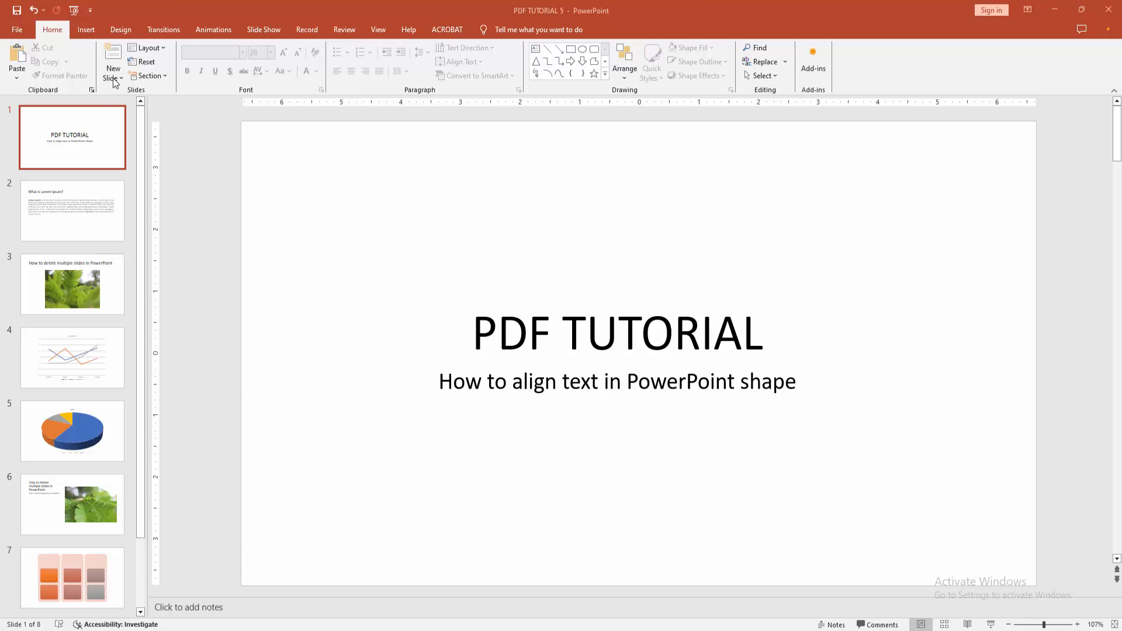
Step: Insert a Blank slide after the title slide and draw a large blue oval on it
{"action": "left_click", "coordinate": [112, 77]}
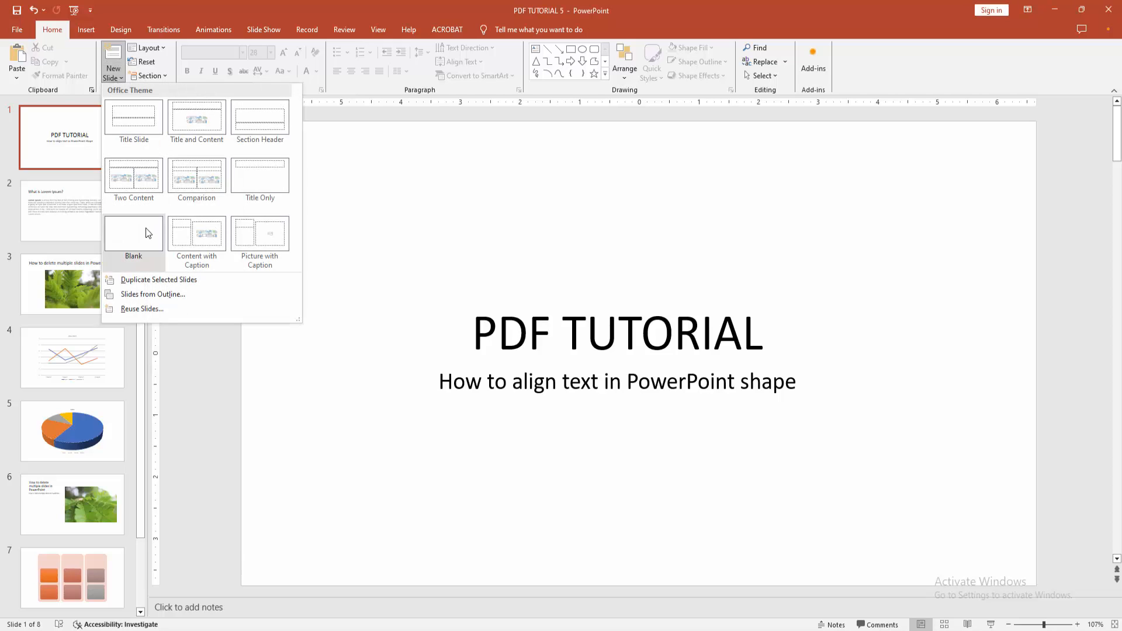
{"action": "left_click", "coordinate": [134, 233]}
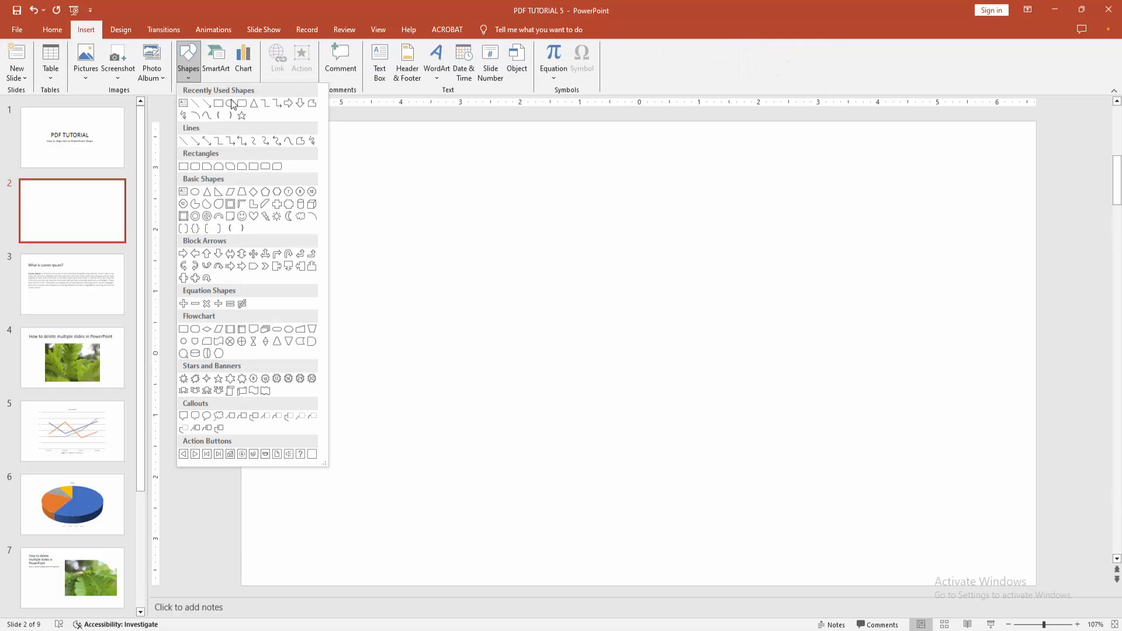
{"action": "left_click", "coordinate": [232, 103]}
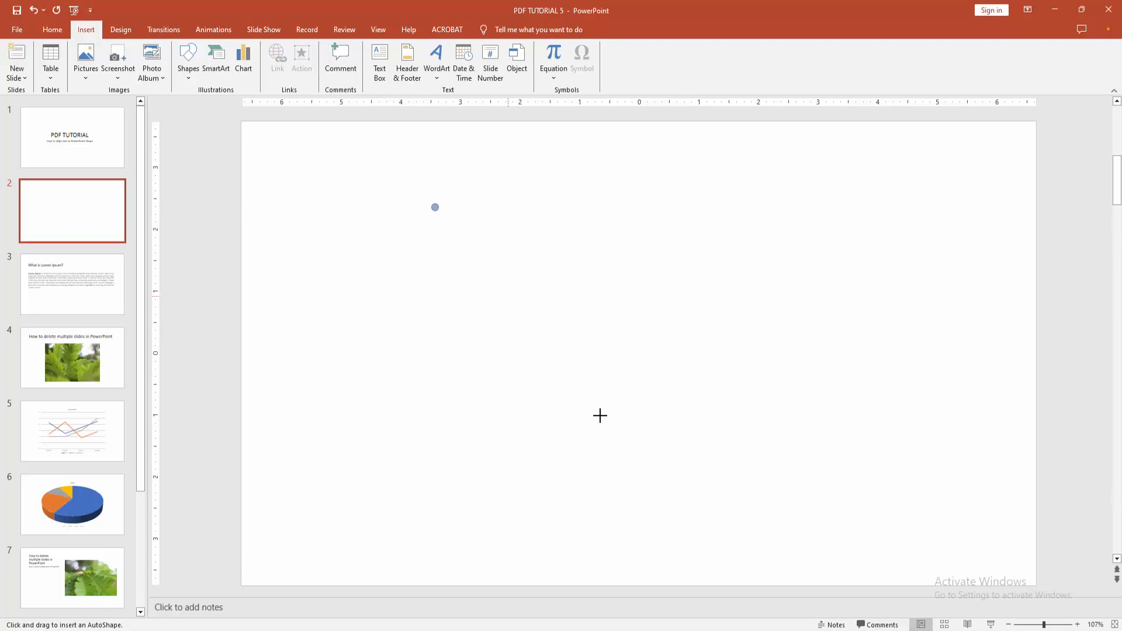
{"action": "right_click", "coordinate": [530, 286]}
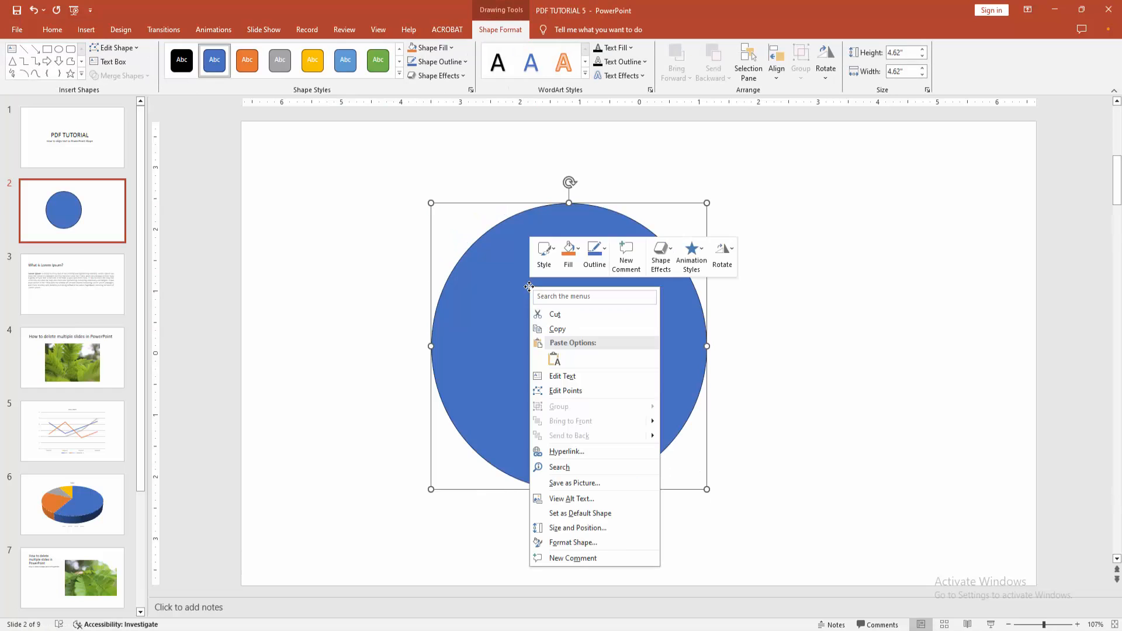
Step: Enter 'How to align text in PowerPoint shape' as the circle's text via Edit Text
{"action": "left_click", "coordinate": [559, 361]}
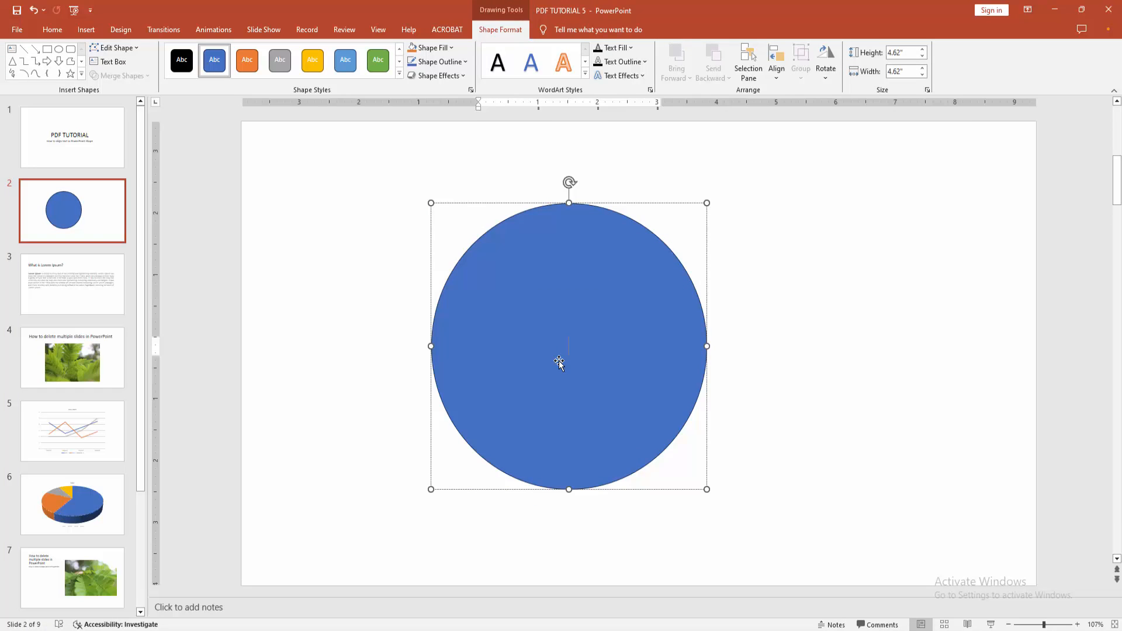
{"action": "type", "text": "Ho"}
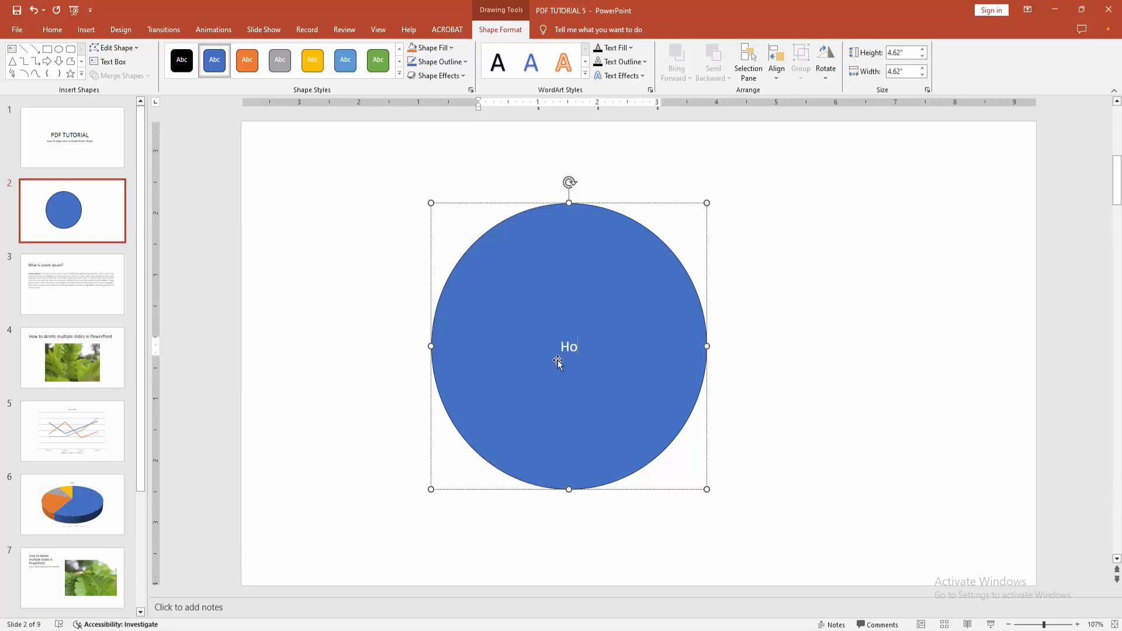
{"action": "type", "text": "w to"}
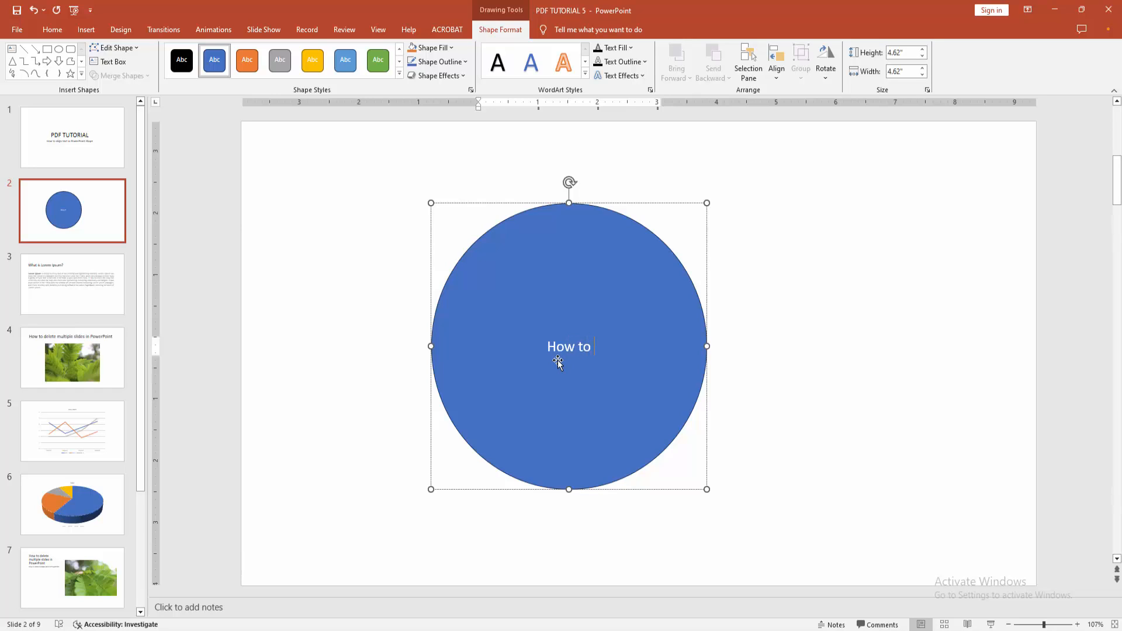
{"action": "type", "text": "align text in PowerPoint shape"}
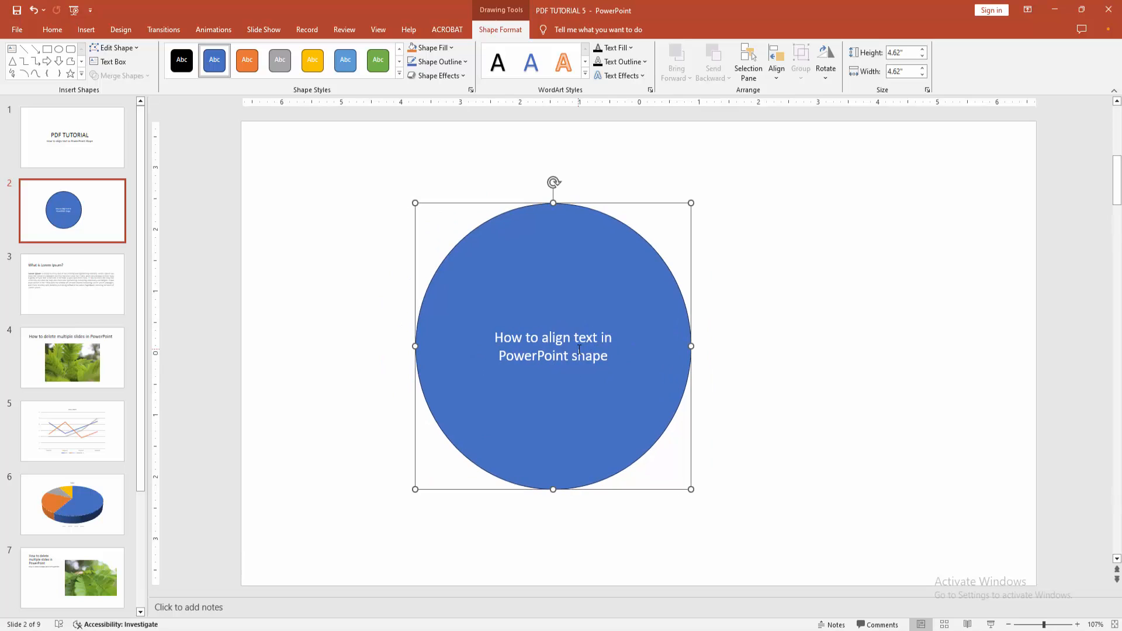
Step: Try left alignment on the circle's text, then settle on Center alignment
{"action": "double_click", "coordinate": [553, 346]}
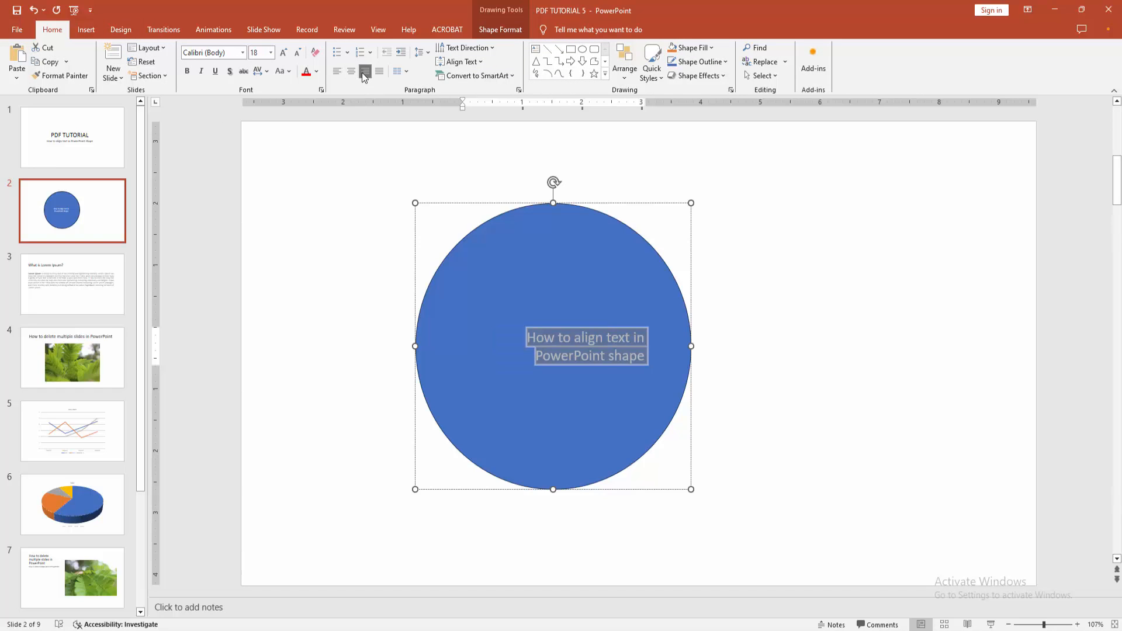
{"action": "left_click", "coordinate": [337, 71]}
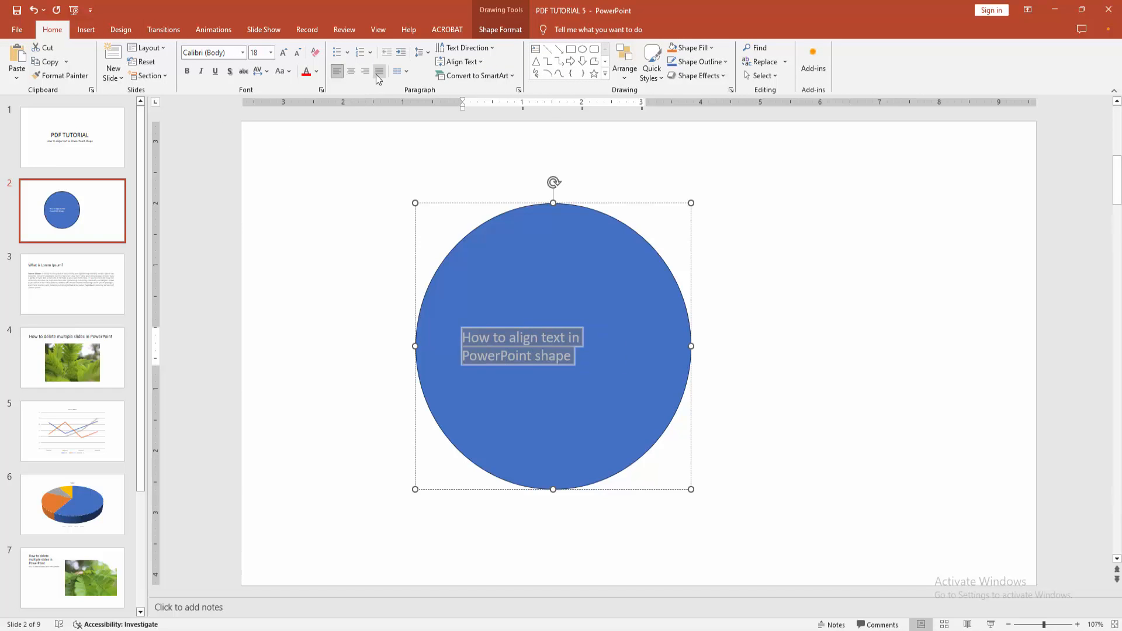
{"action": "left_click", "coordinate": [351, 71]}
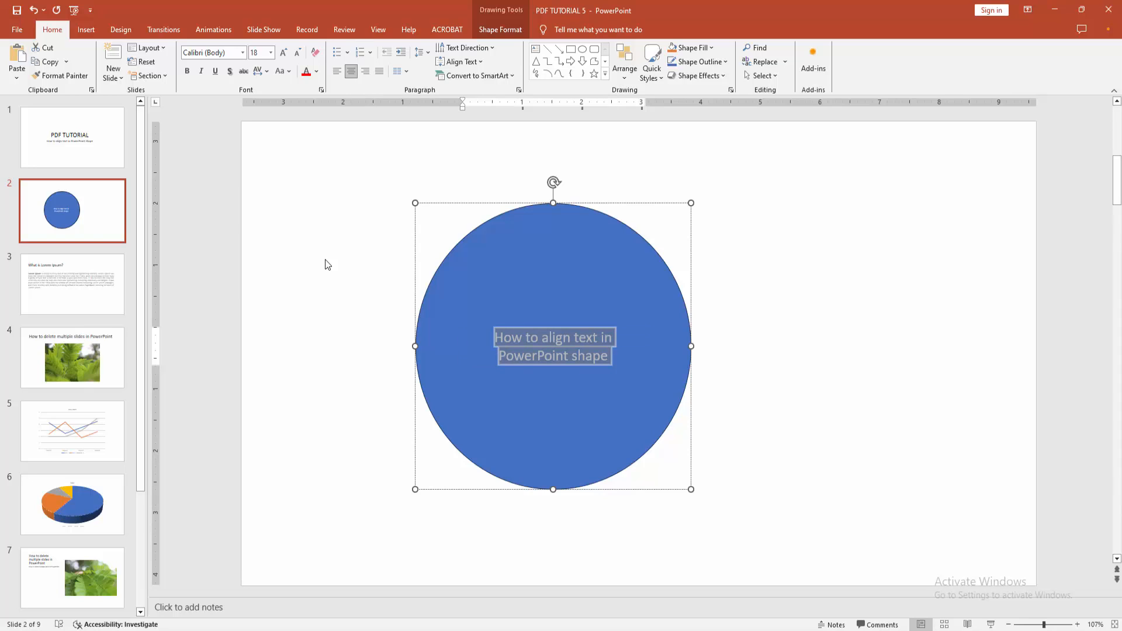
{"action": "left_click", "coordinate": [326, 264]}
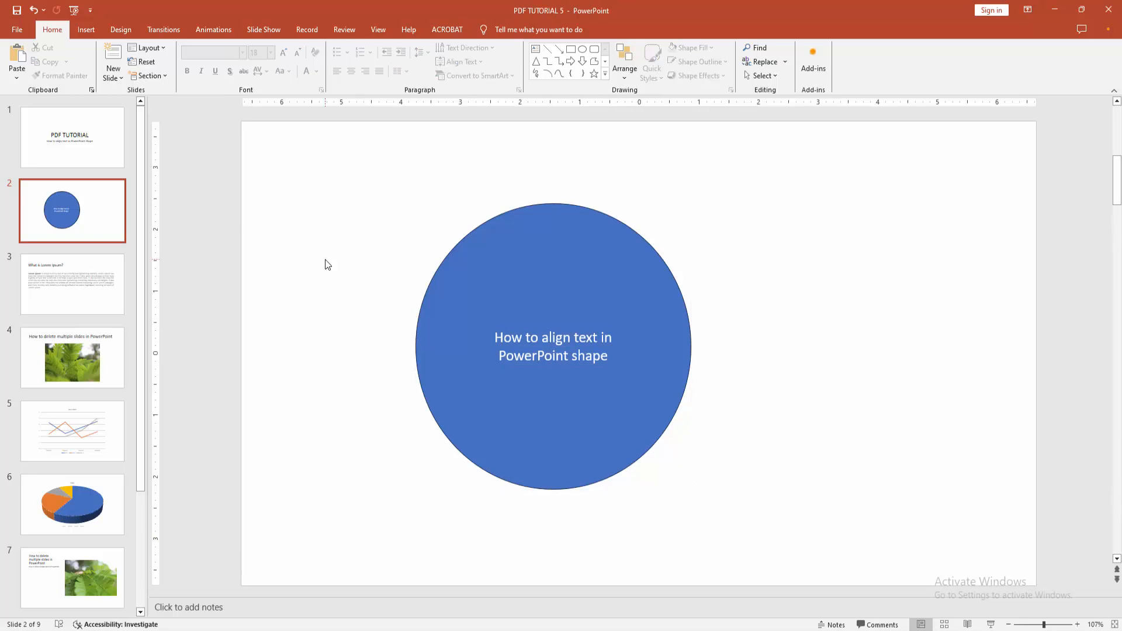